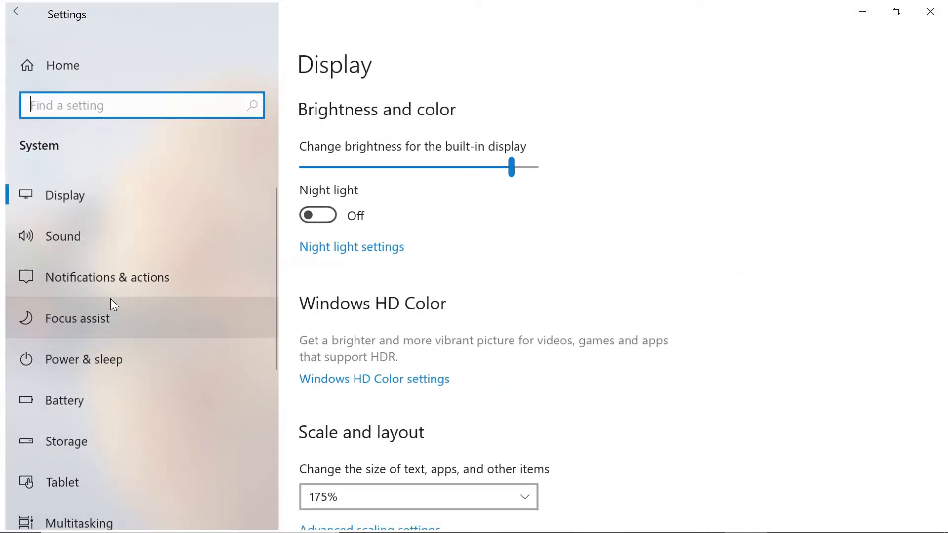
- Turn on Enable Remote Desktop for this PC in Settings > System > Remote Desktop
scroll("down", 3)
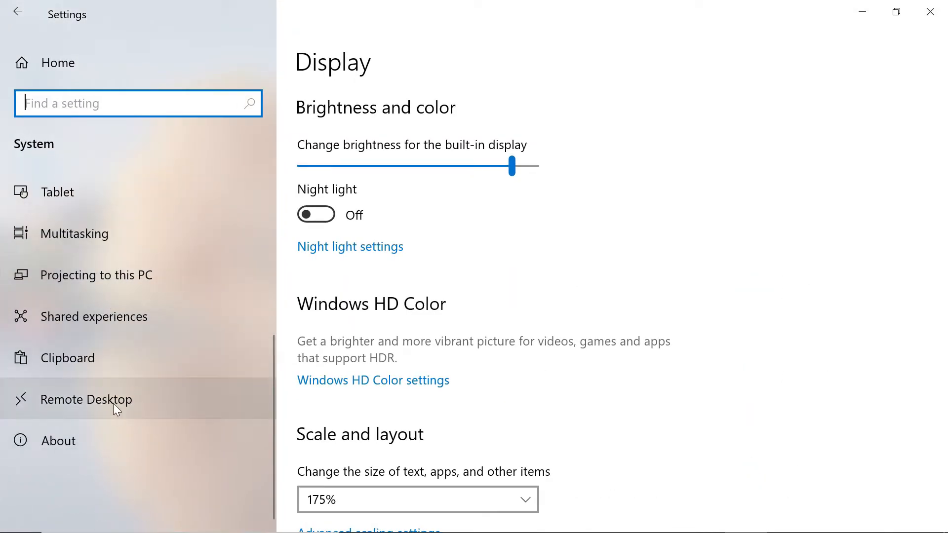
left_click(86, 399)
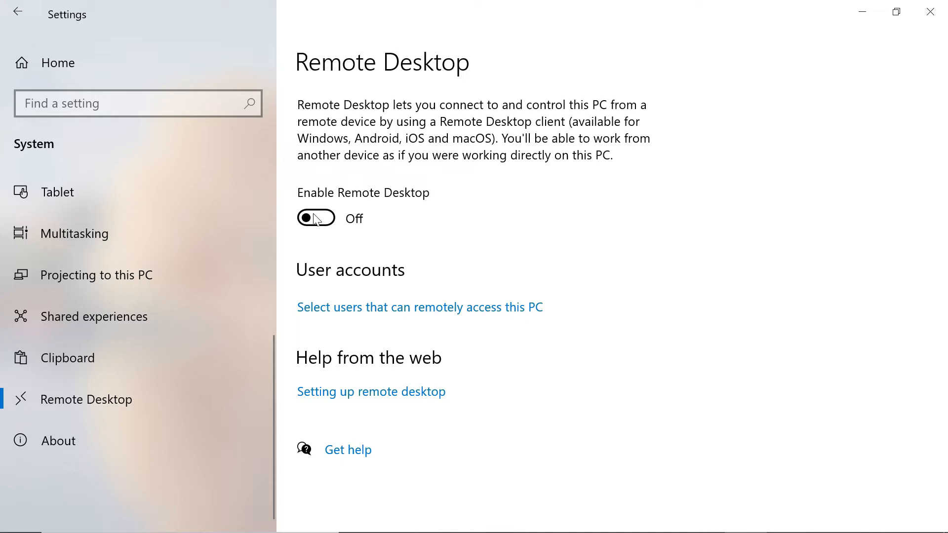
left_click(315, 218)
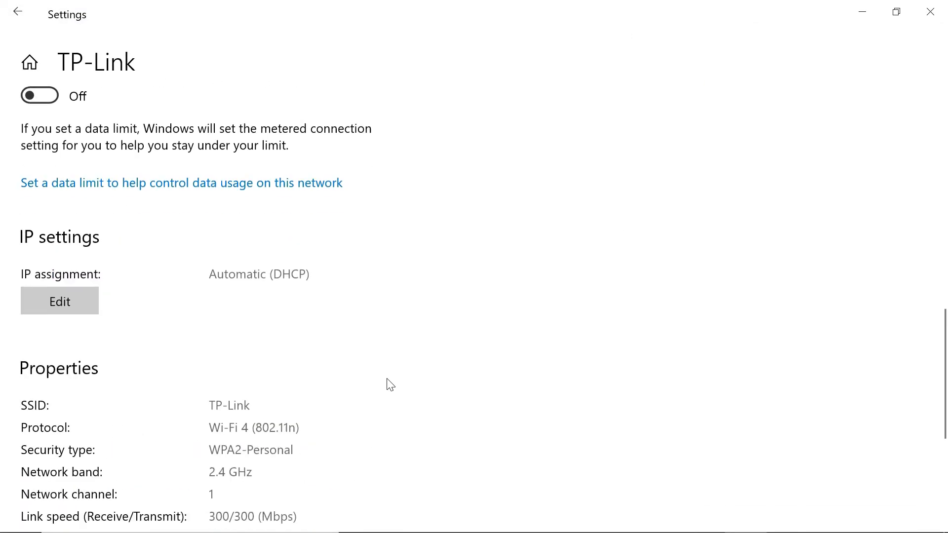
- Note the TP-Link network's IPv4 address 192.168.0.104 and close Settings
scroll("down", 3)
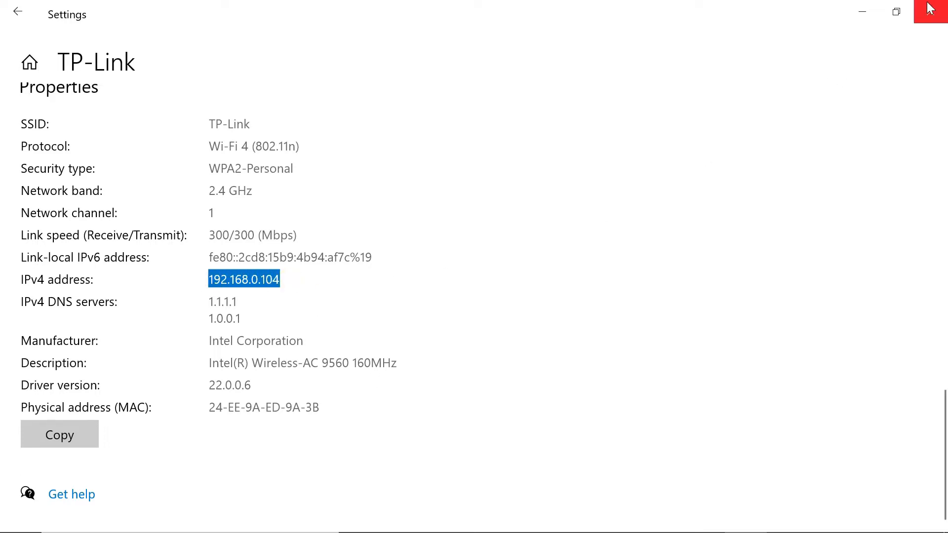
left_click(14, 516)
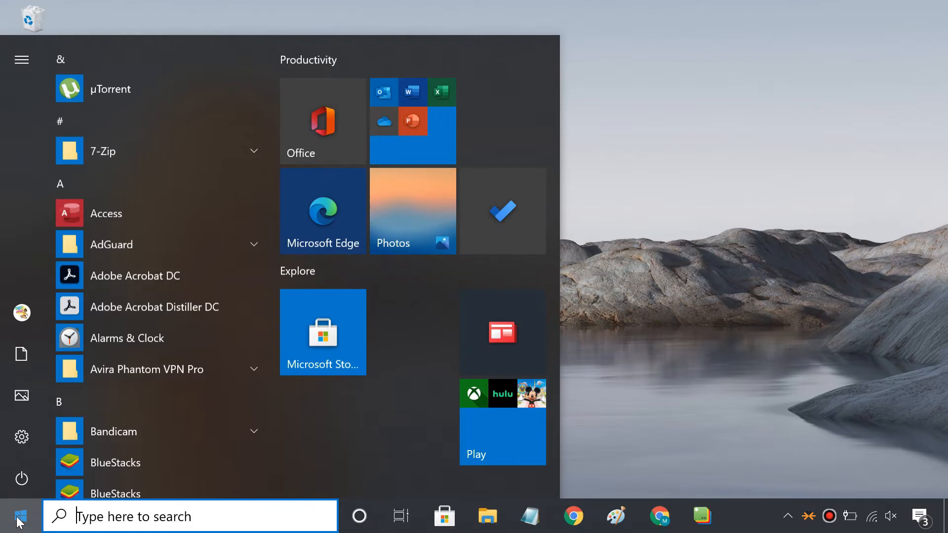
left_click(22, 436)
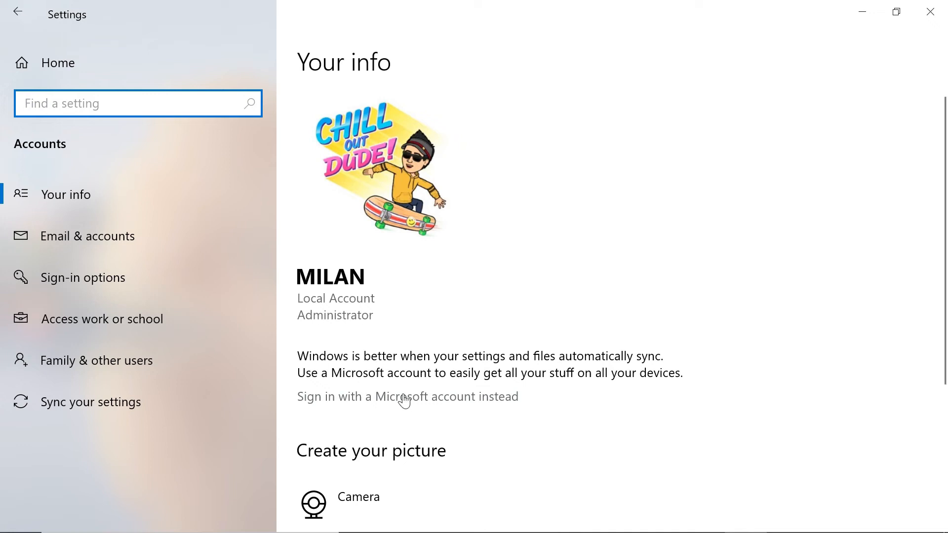
left_click(408, 397)
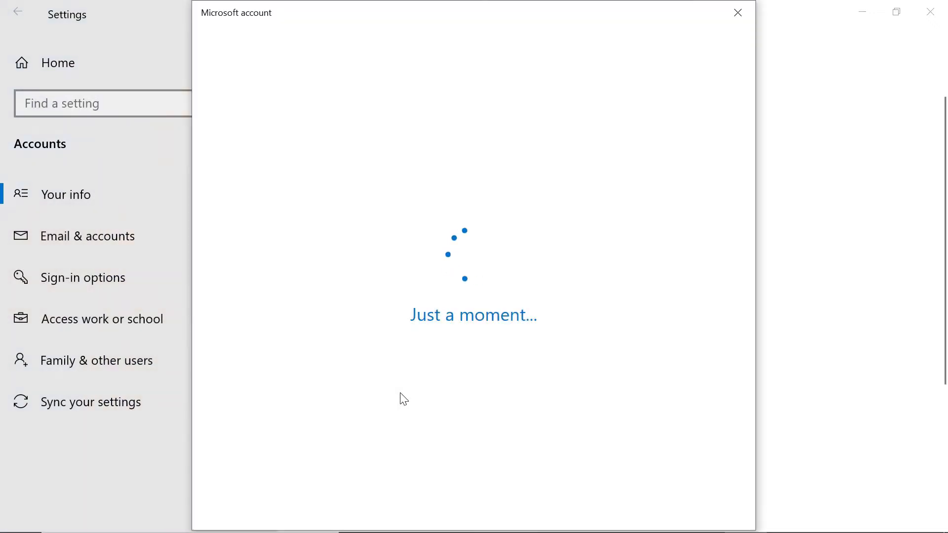
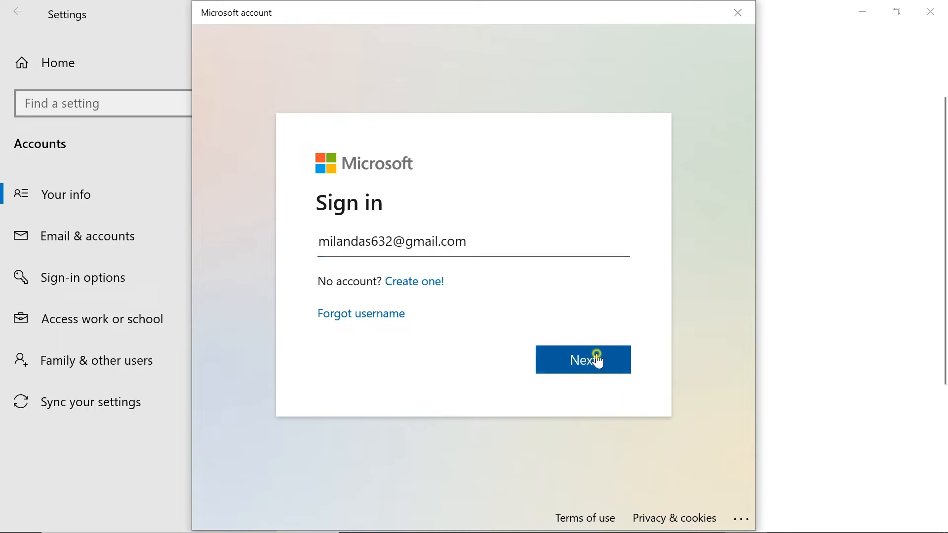
left_click(582, 359)
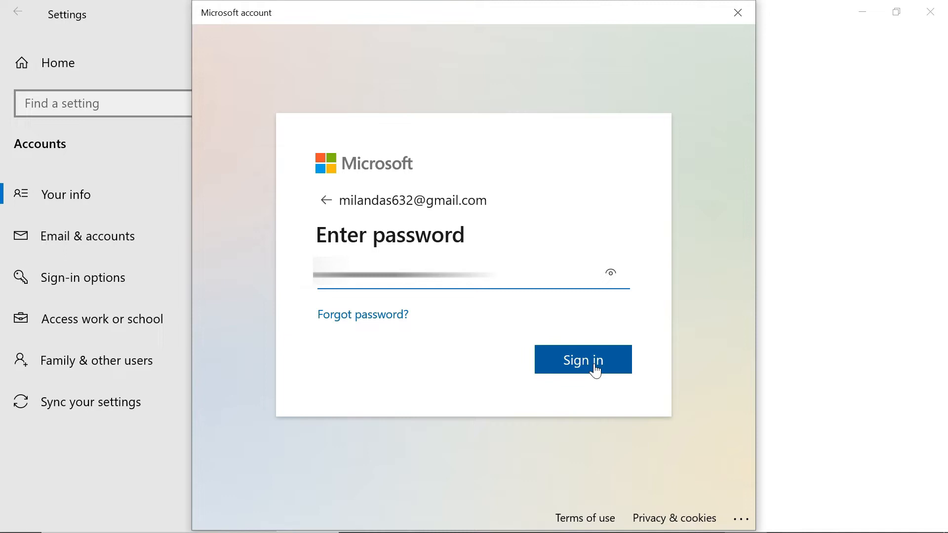
left_click(583, 360)
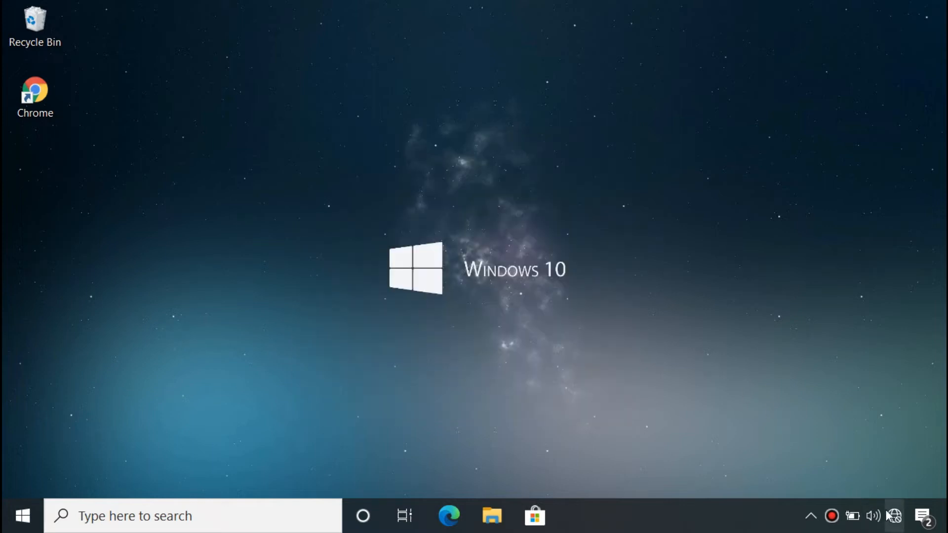
- Connect to the TP-Link Wi-Fi network and launch Remote Desktop Connection
left_click(893, 516)
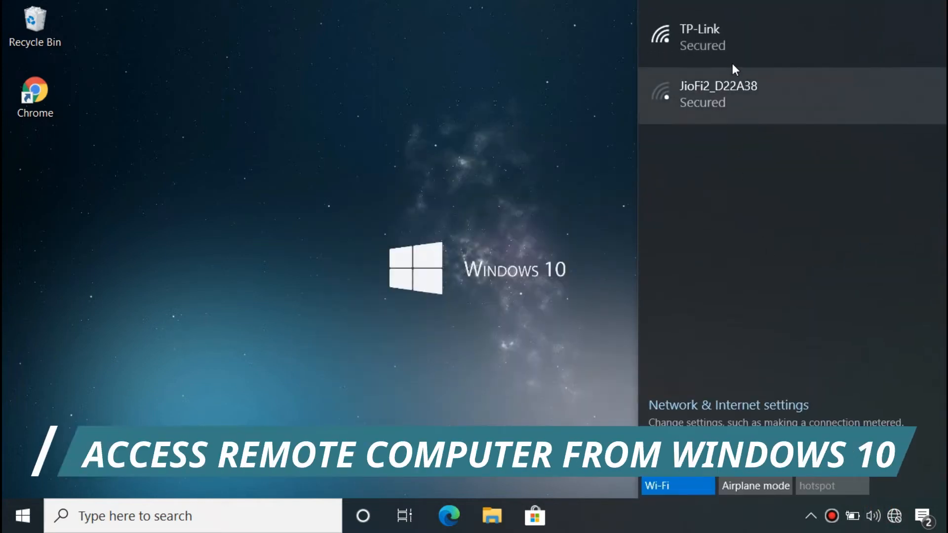
left_click(726, 37)
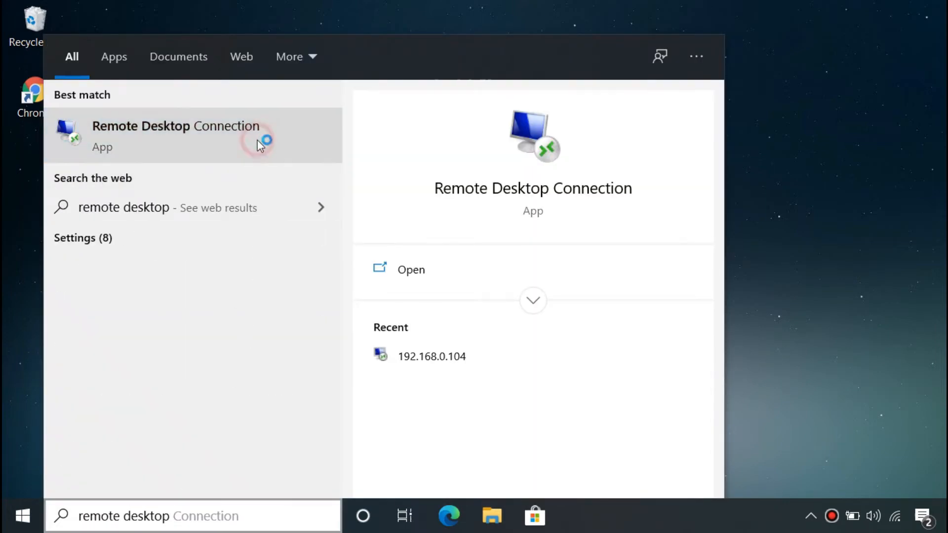
left_click(176, 125)
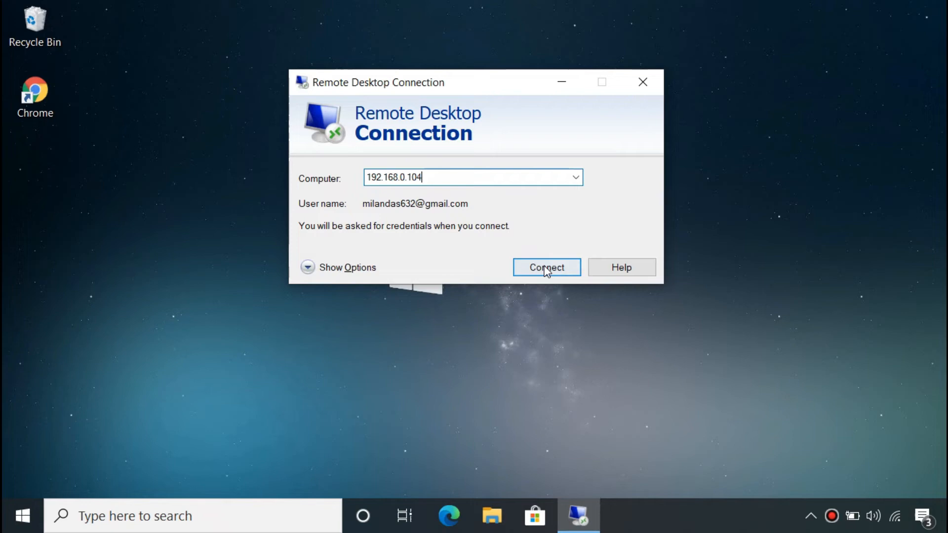
- Connect to 192.168.0.104 with Remember me ticked, accepting the certificate warning
left_click(547, 267)
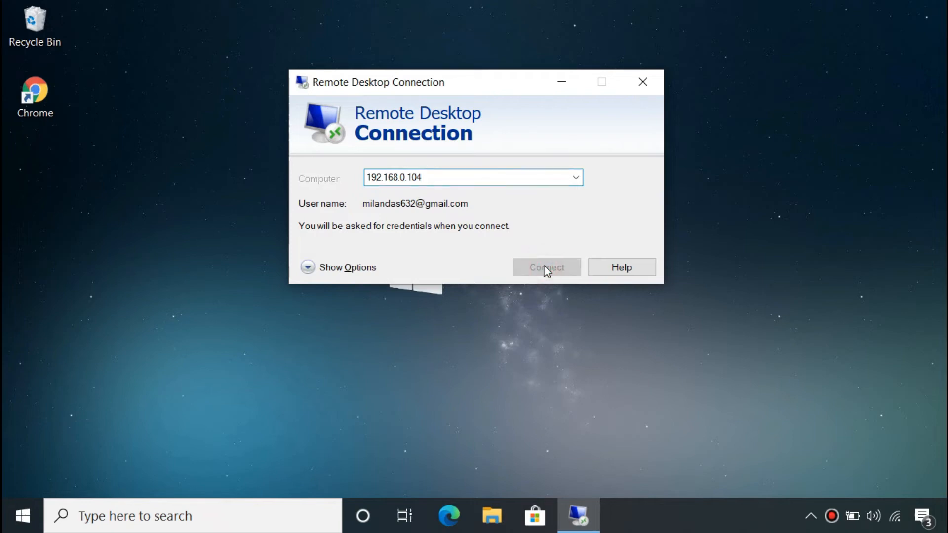
left_click(546, 267)
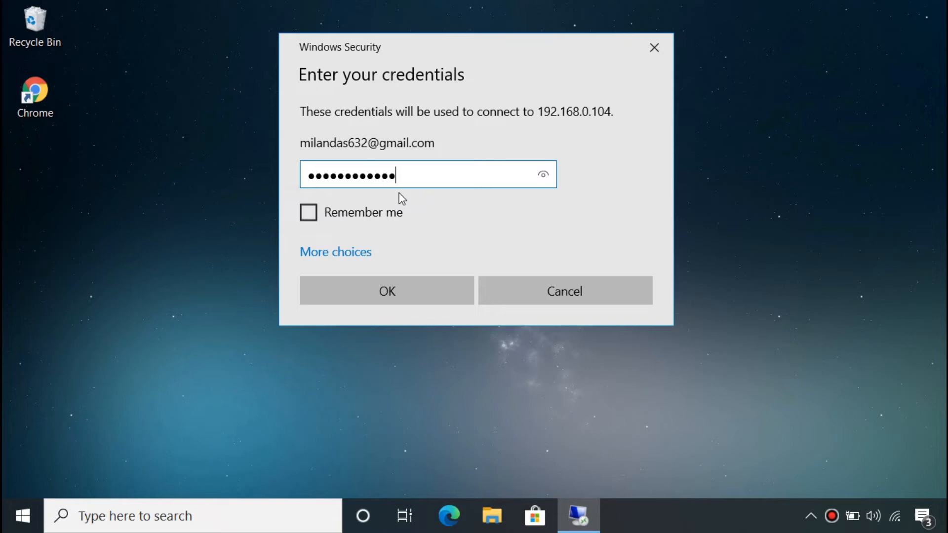
left_click(308, 212)
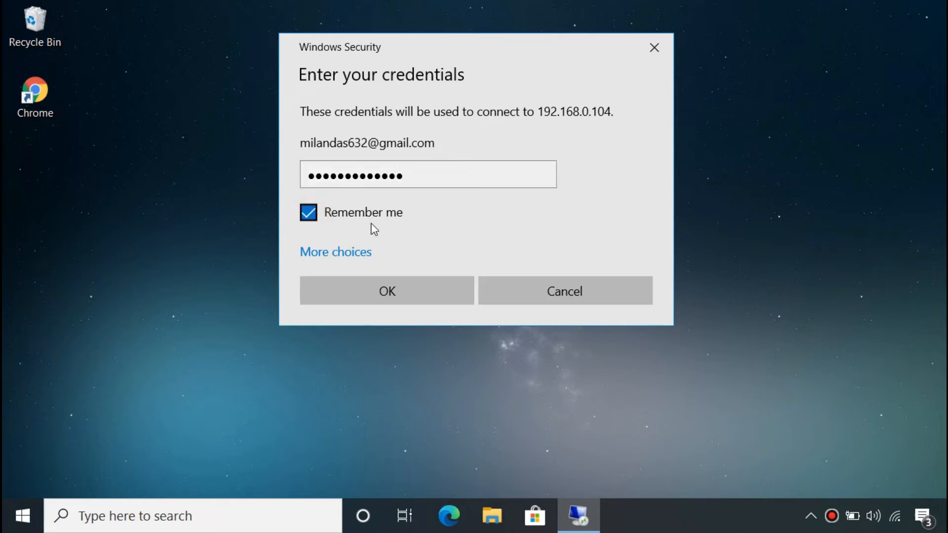
left_click(386, 290)
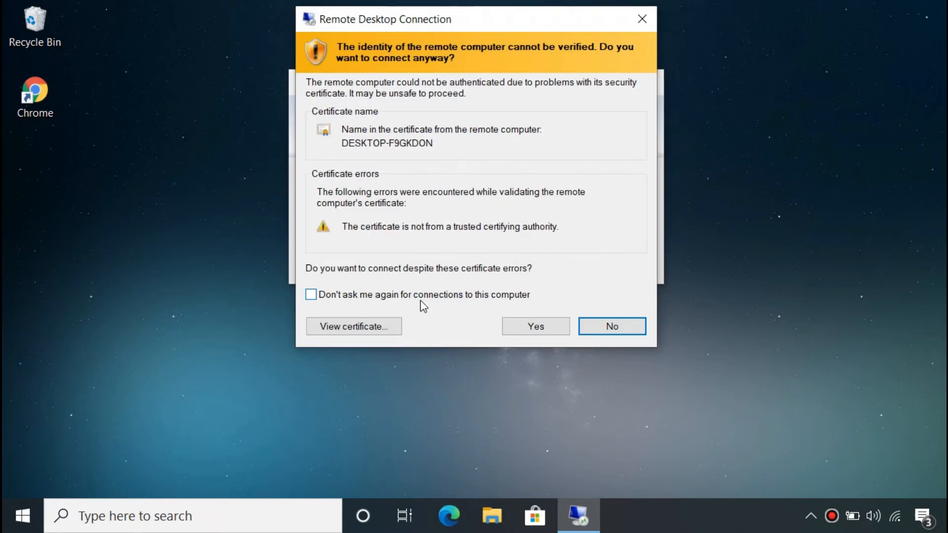
left_click(534, 327)
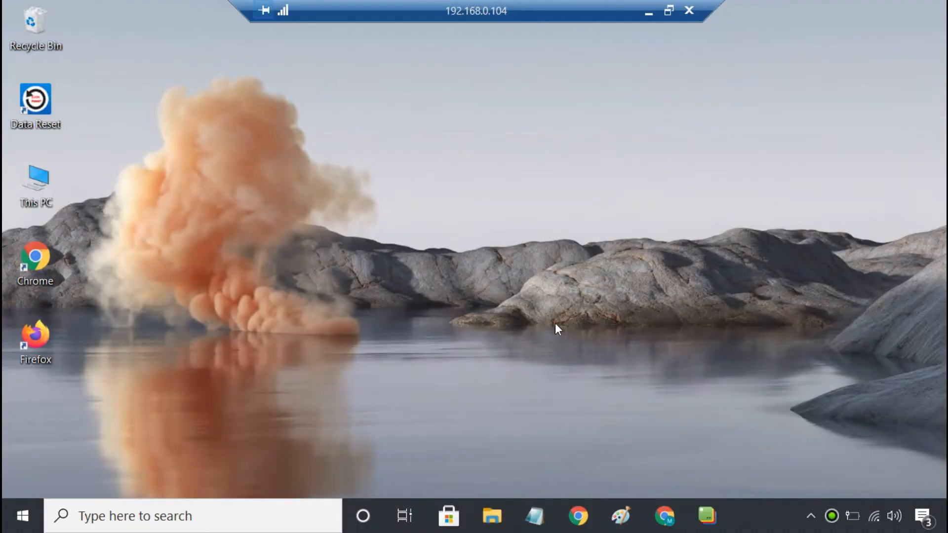
mouse_move(433, 317)
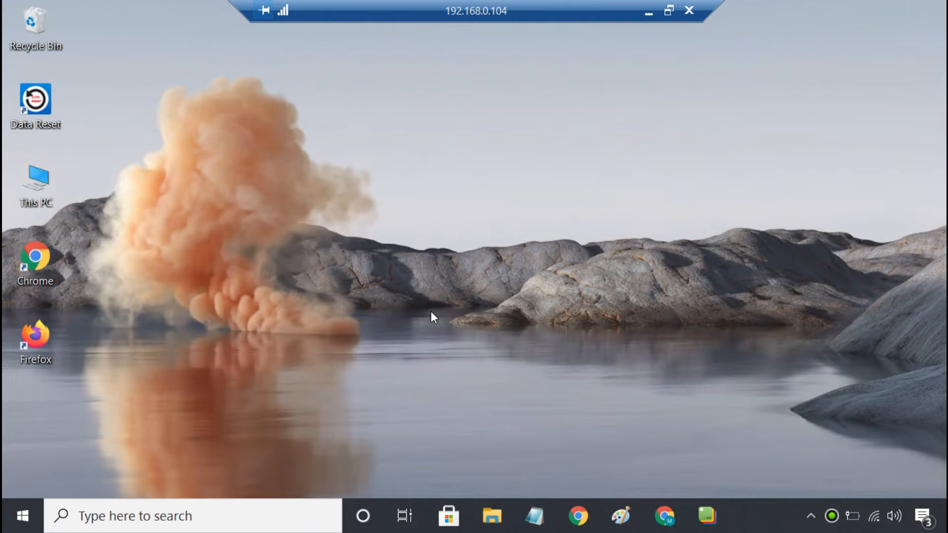
- Close the remote browser and disconnect the session to 192.168.0.104, confirming the warning
left_click(578, 515)
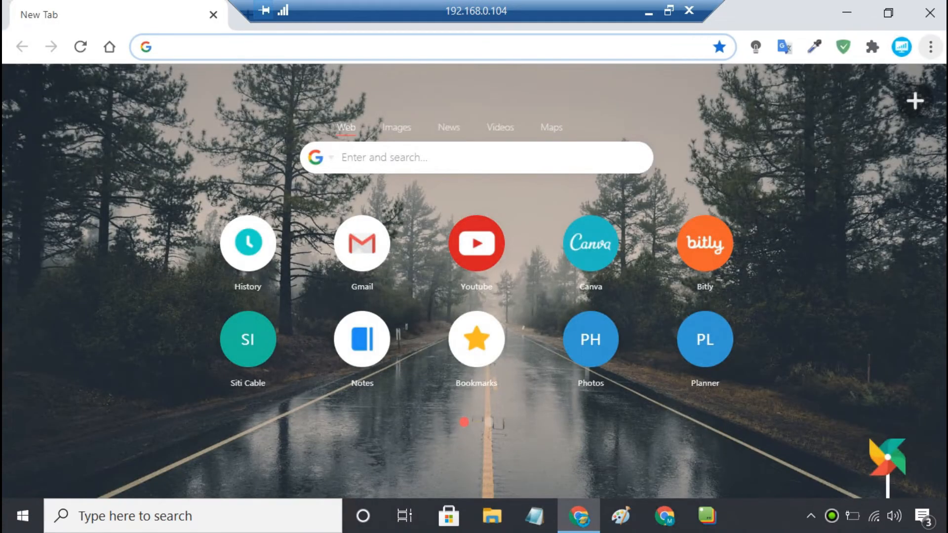
left_click(688, 11)
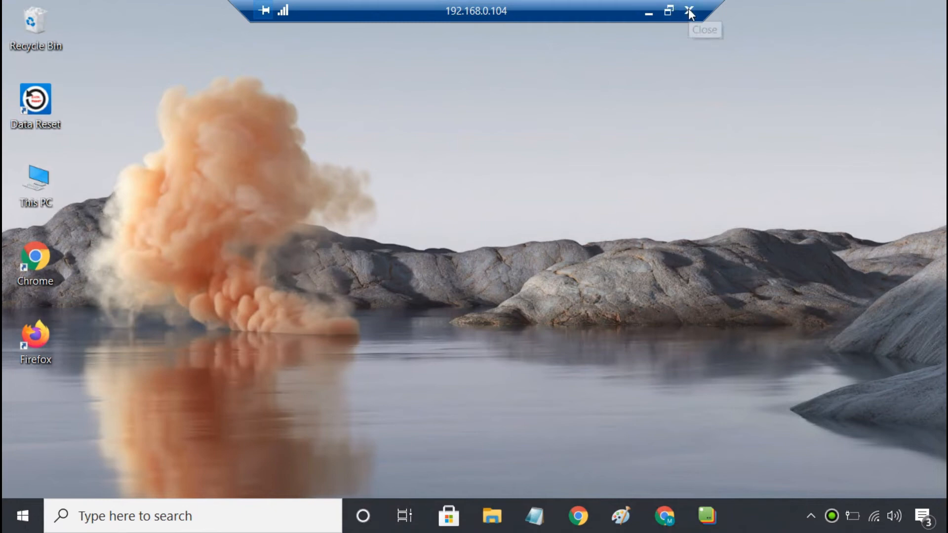
left_click(689, 10)
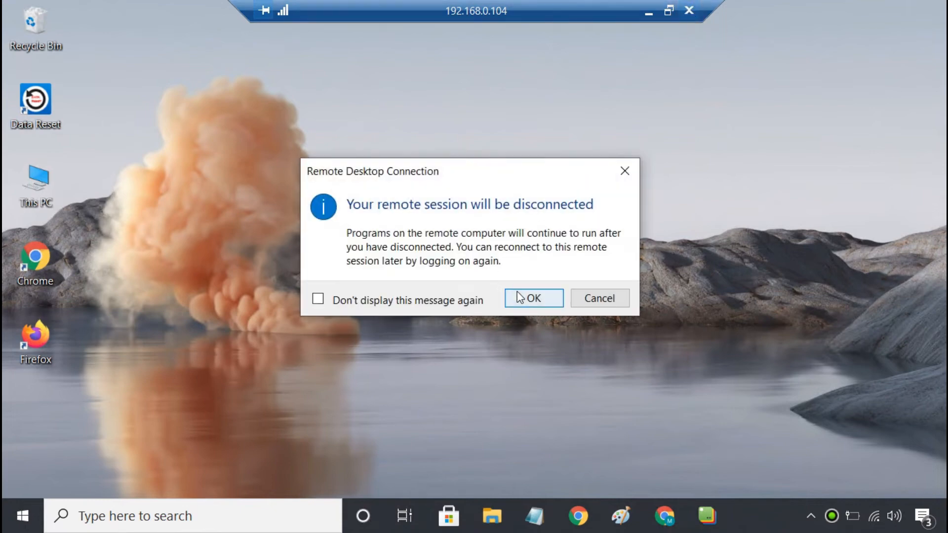
left_click(533, 298)
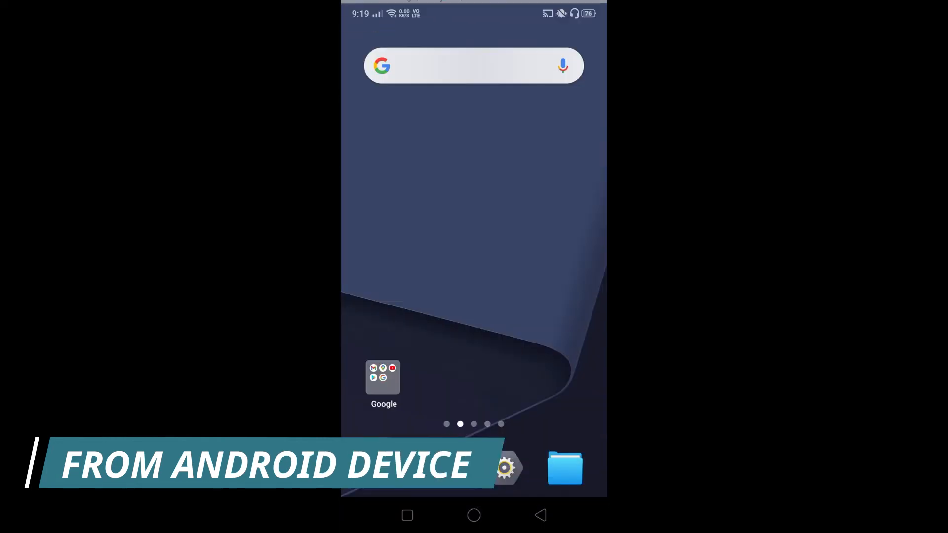
- Find Remote Desktop 8 in Play Store via 'remote desktop', install it and launch it
left_click(383, 377)
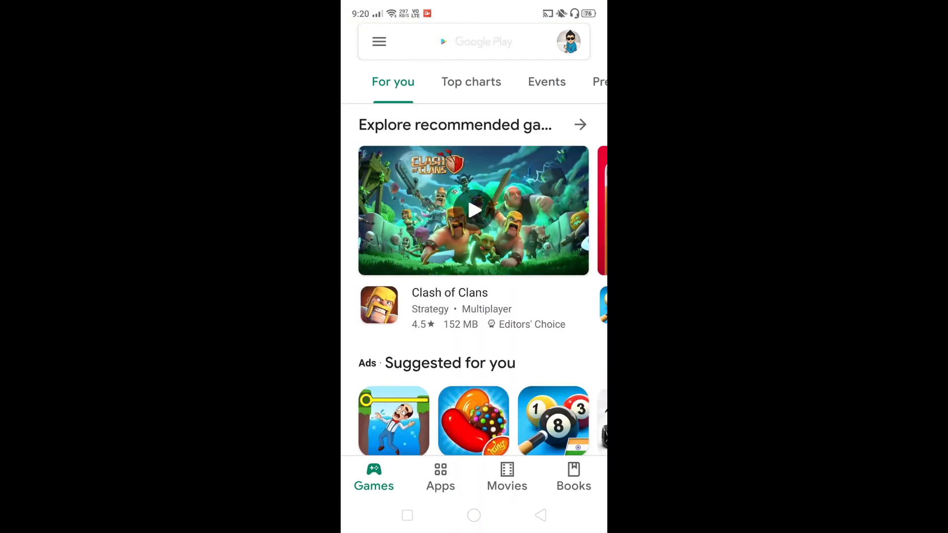
type("remote desktop")
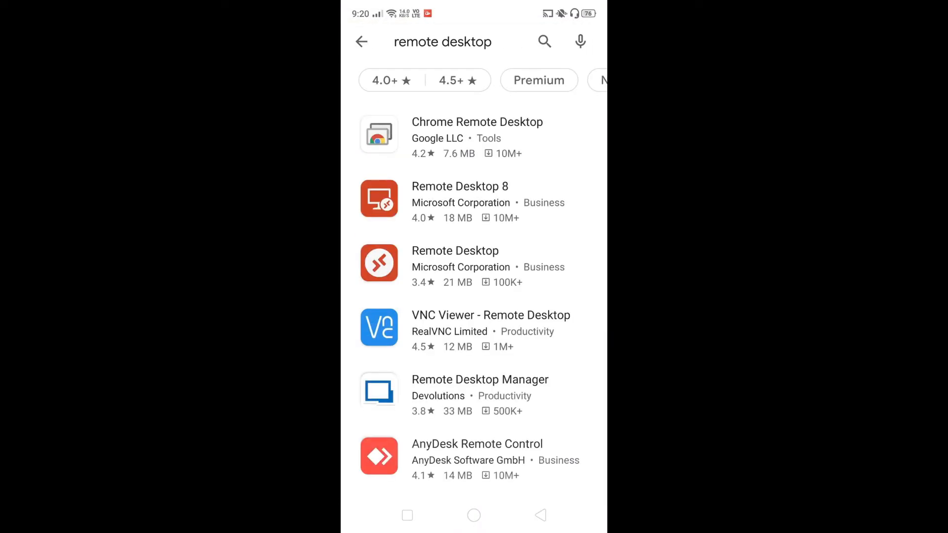
left_click(459, 199)
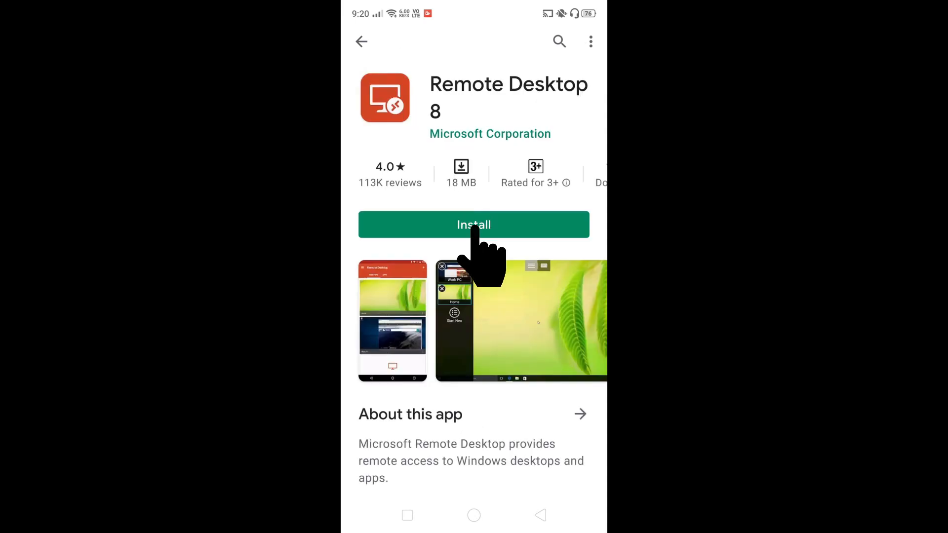
left_click(473, 224)
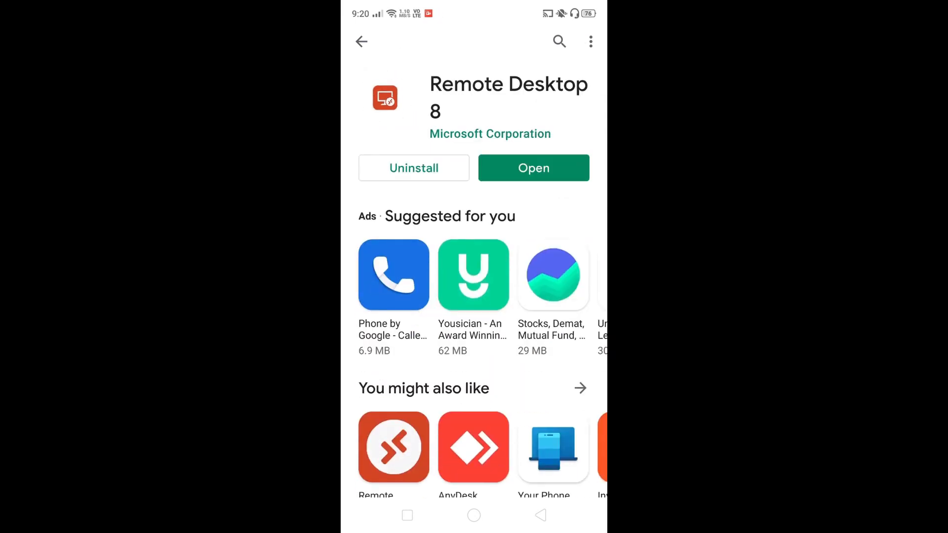
left_click(532, 168)
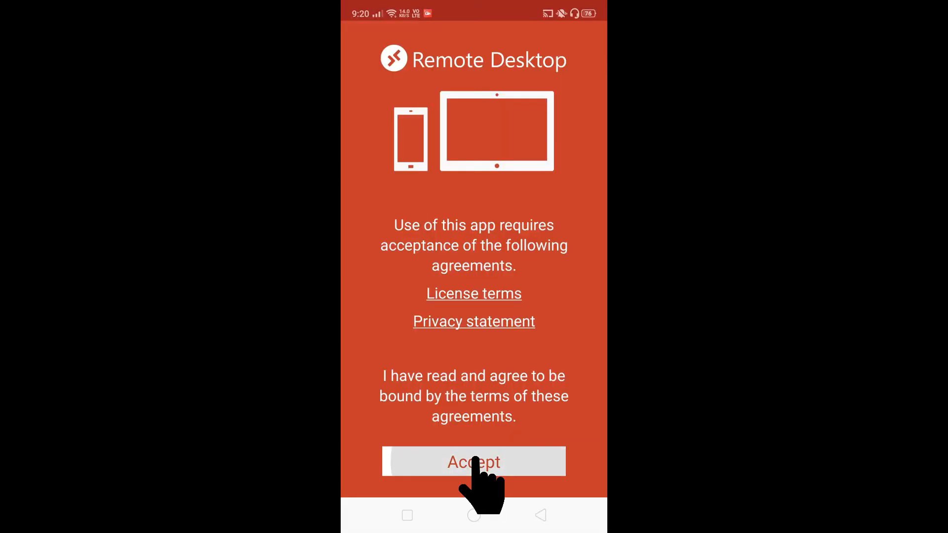
- Accept the agreements and start a new desktop connection for 192.168.0.104
left_click(473, 461)
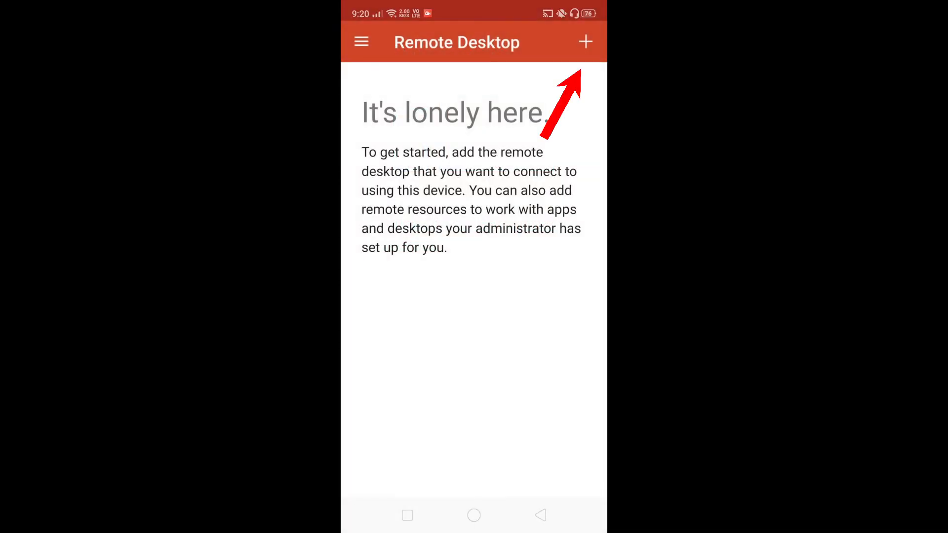
left_click(584, 42)
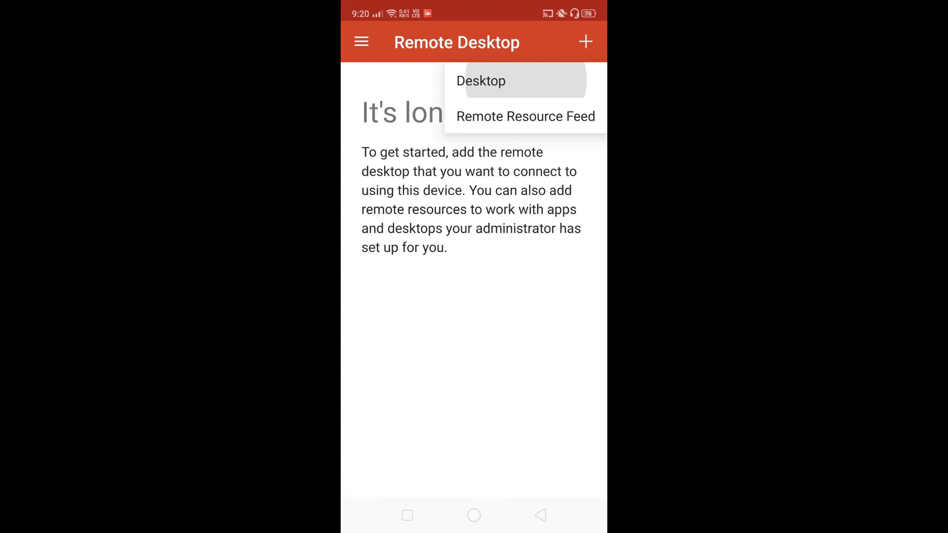
left_click(481, 80)
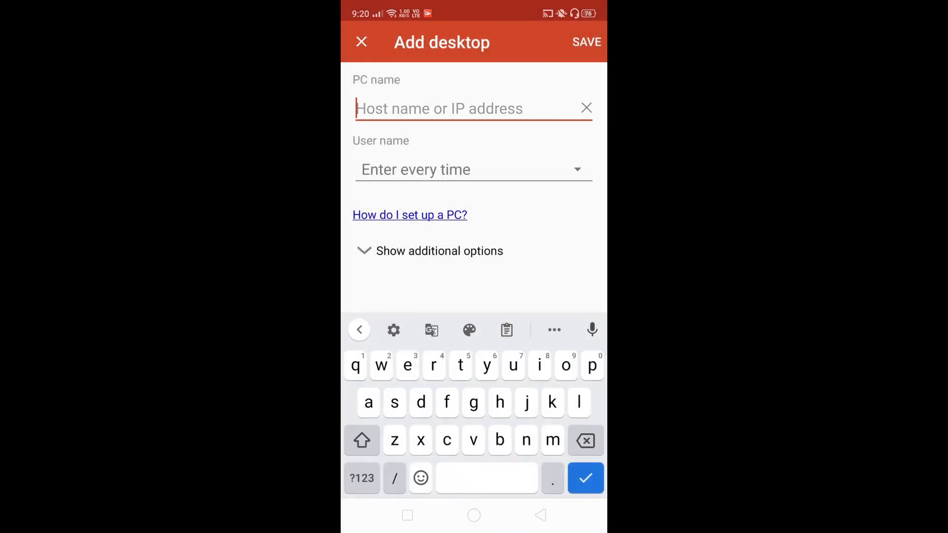
type("192.168.0")
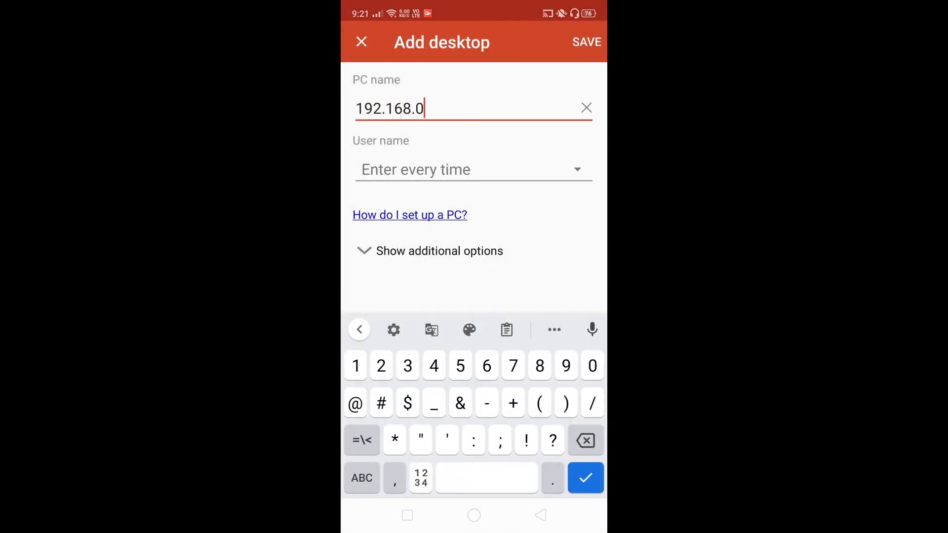
- Add a stored user account 'miland...' and save the desktop connection
left_click(473, 169)
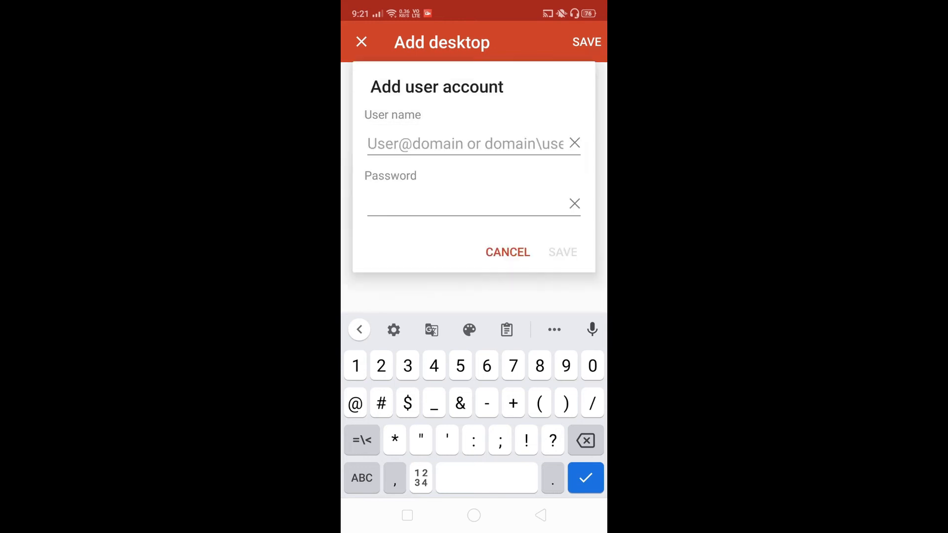
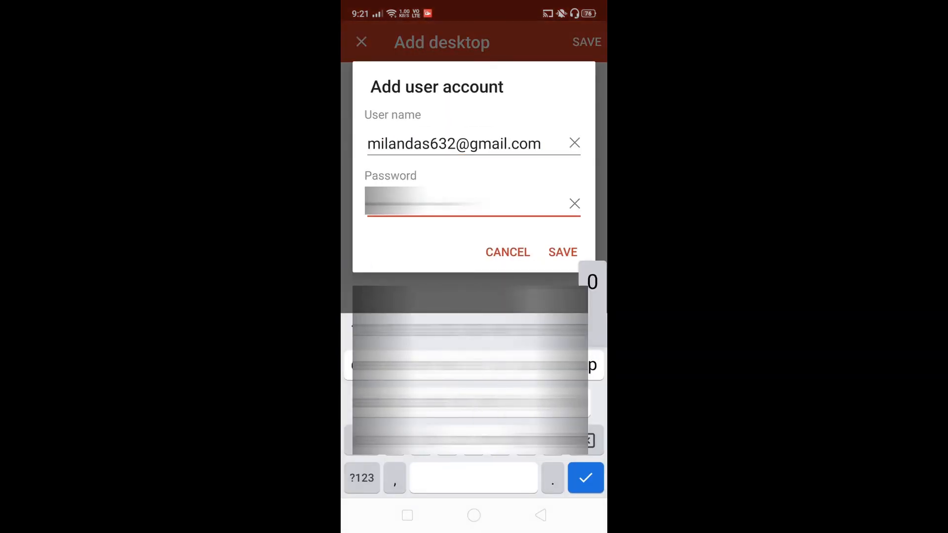
left_click(562, 252)
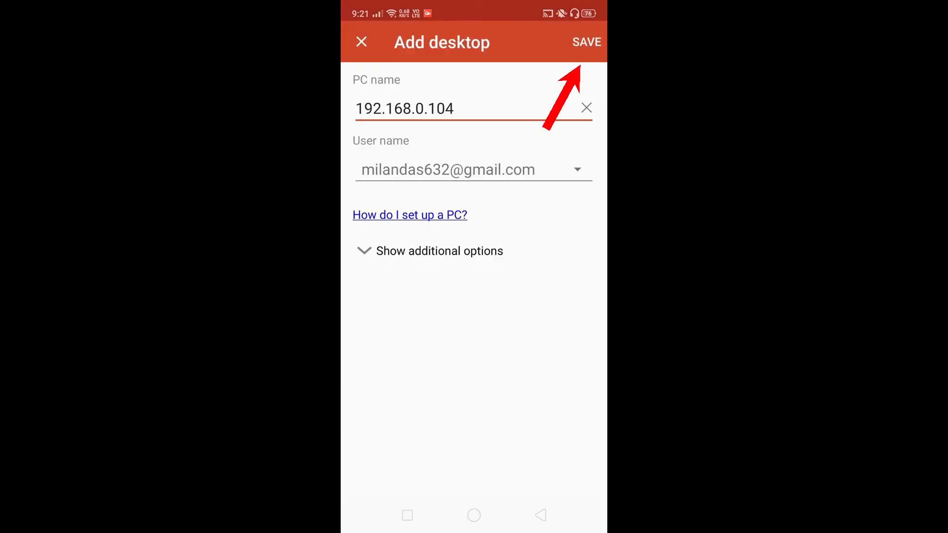
left_click(586, 41)
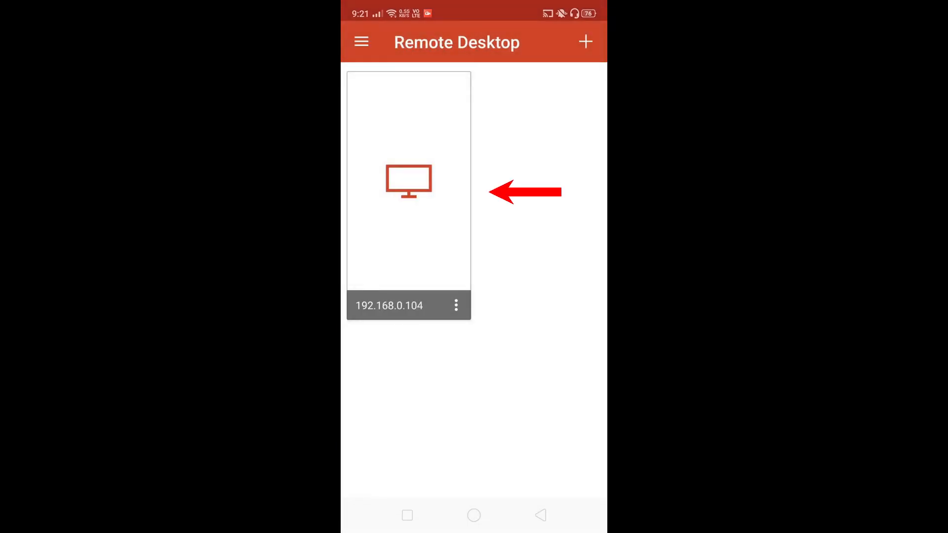
- Connect to 192.168.0.104 past the certificate warning and show the session keyboard
left_click(407, 182)
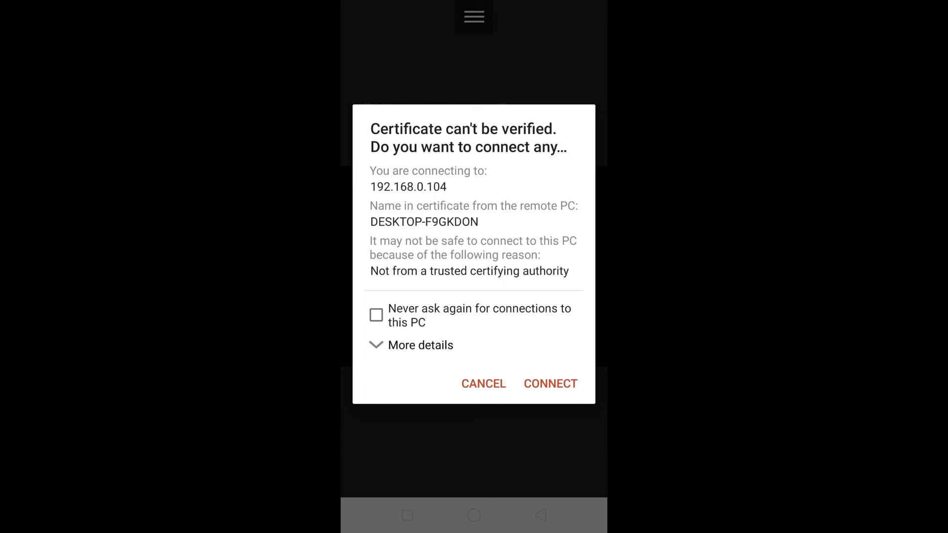
left_click(549, 383)
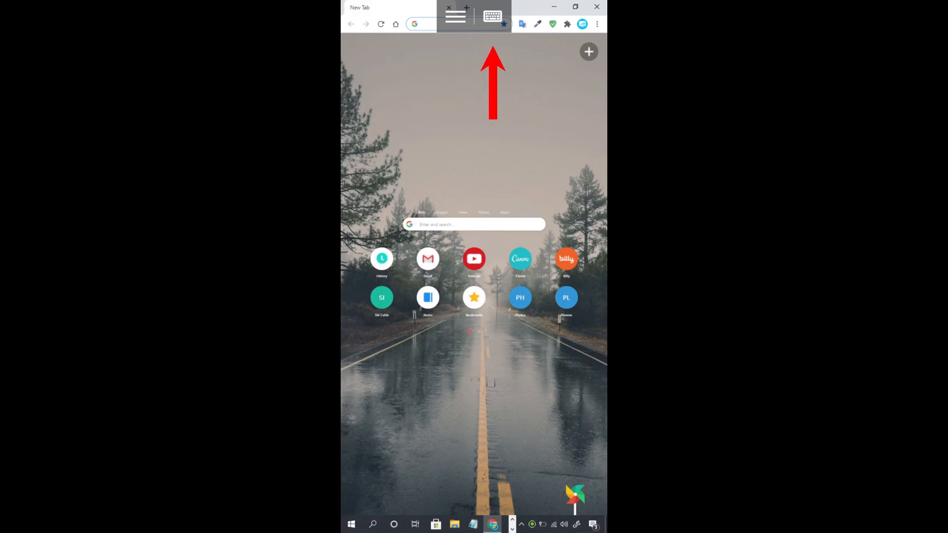
left_click(492, 15)
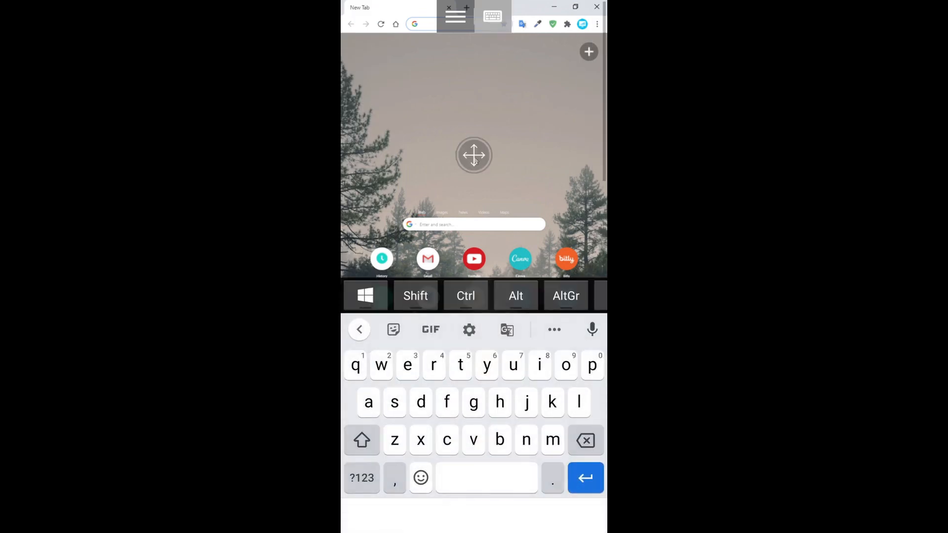